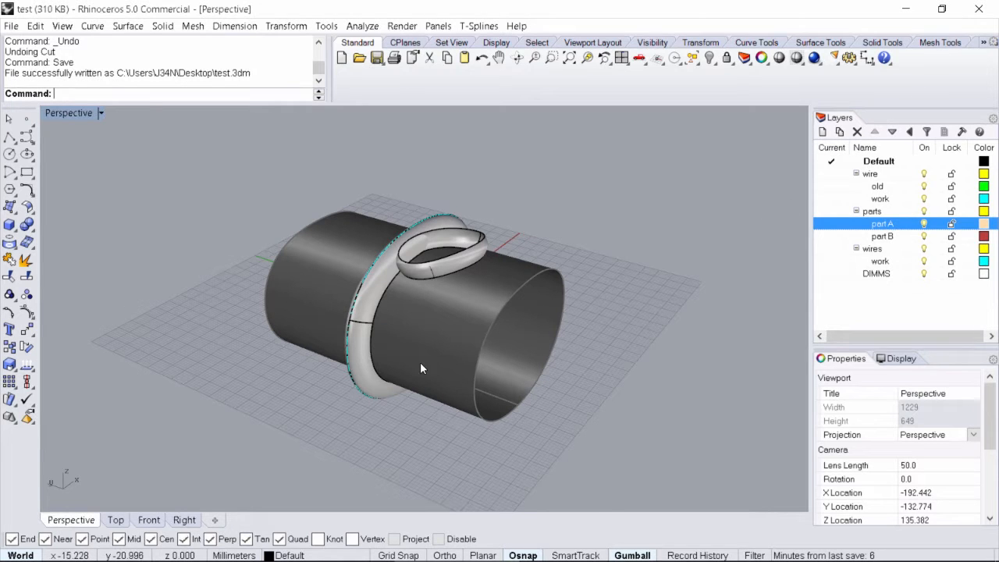
Orbit around the band and loop, looking down on the loop and at the mandrel's end
drag(421, 367, 364, 377)
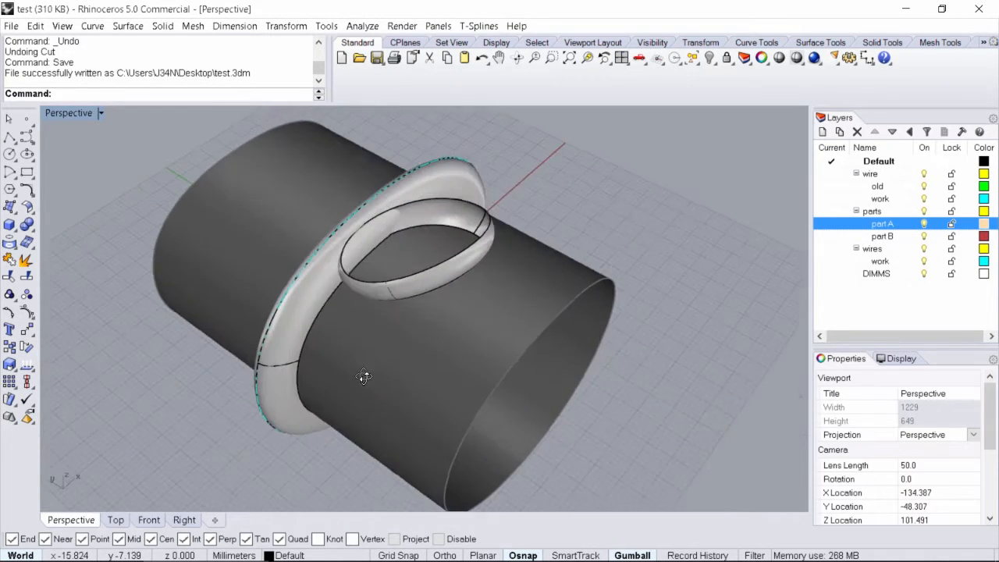
drag(363, 377, 318, 374)
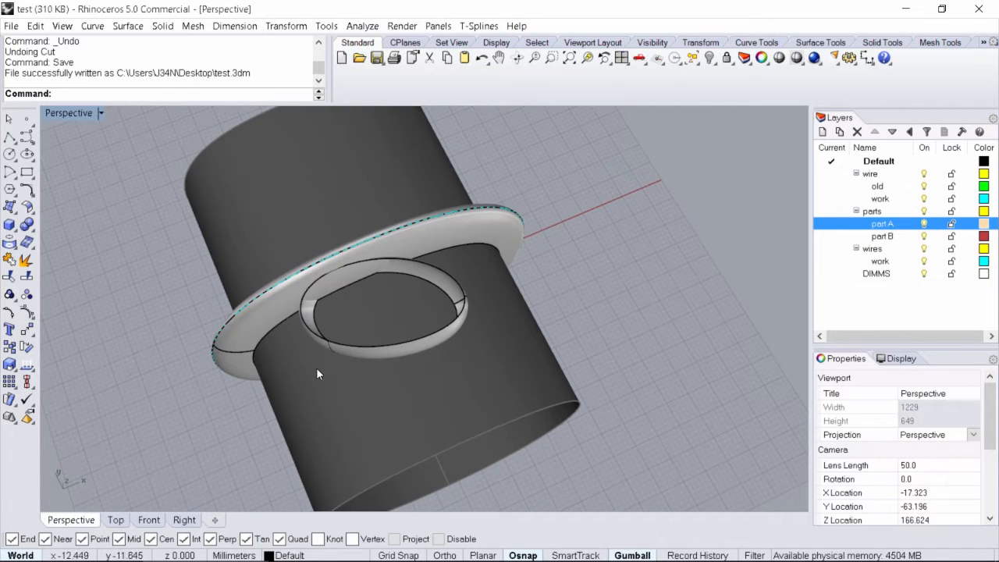
mouse_move(384, 386)
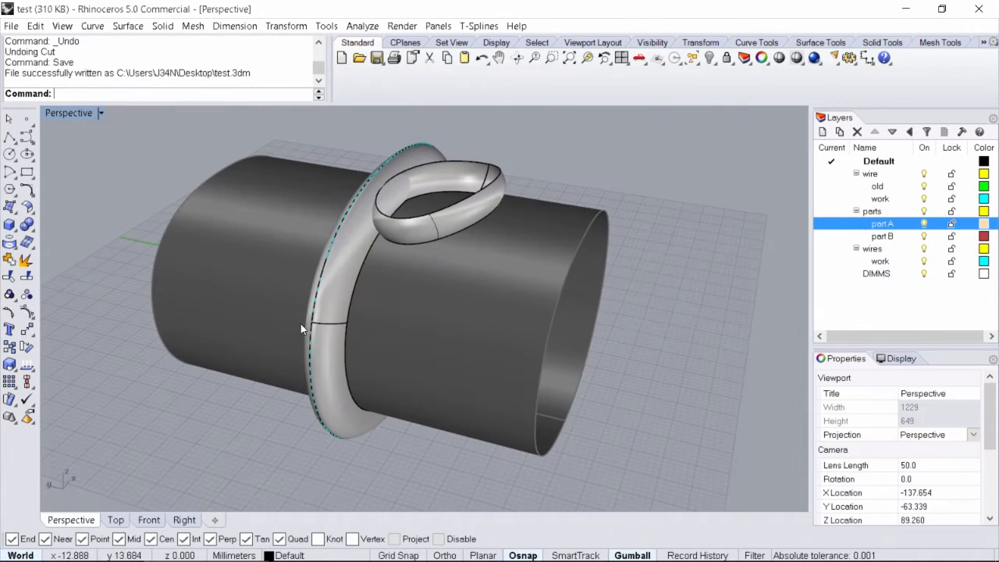
drag(301, 328, 367, 380)
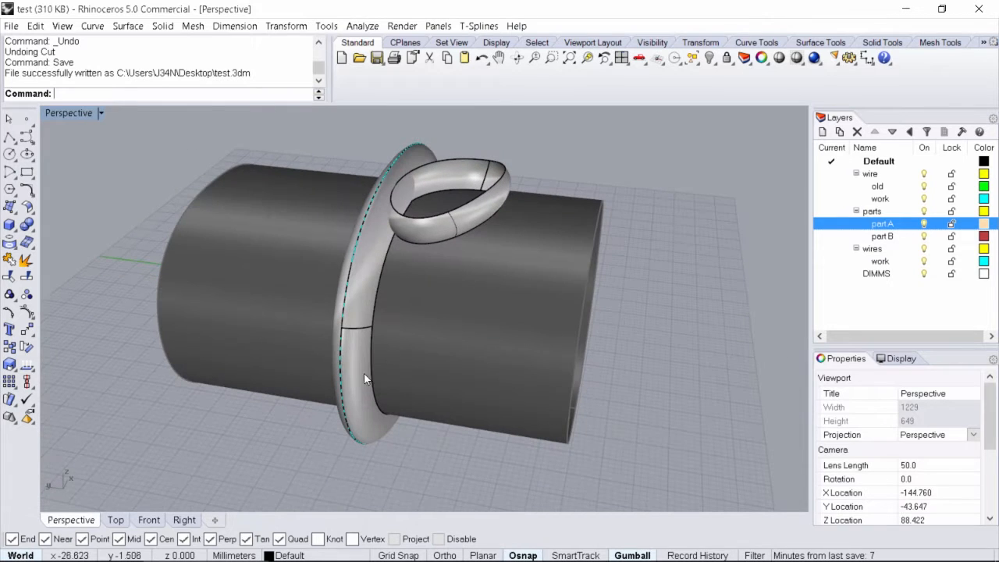
mouse_move(364, 303)
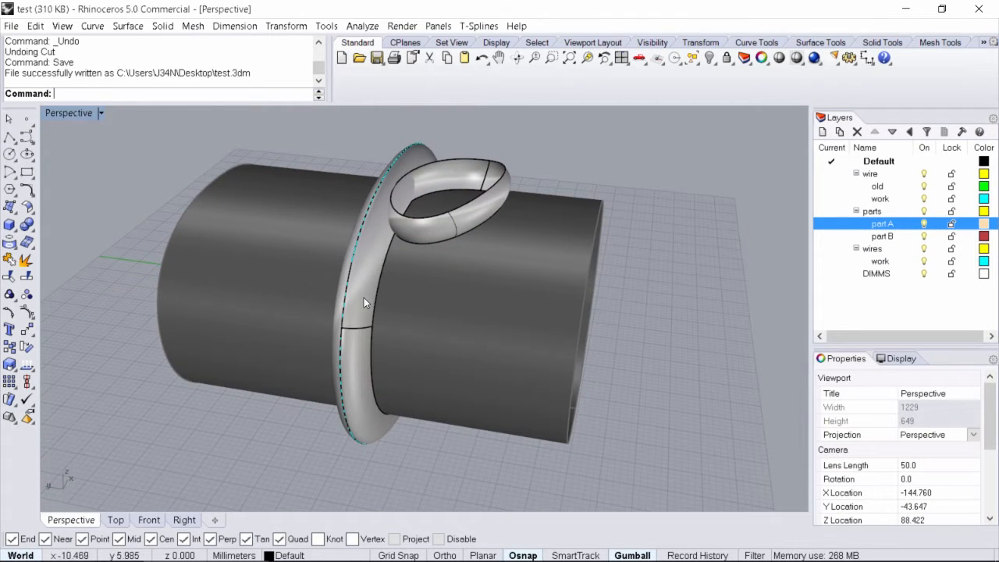
drag(367, 305, 261, 305)
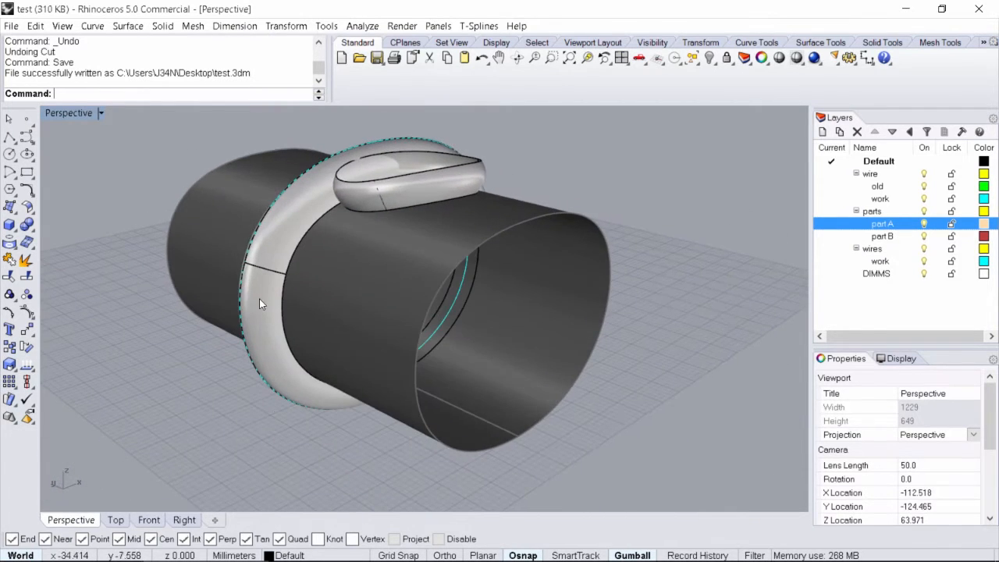
mouse_move(229, 314)
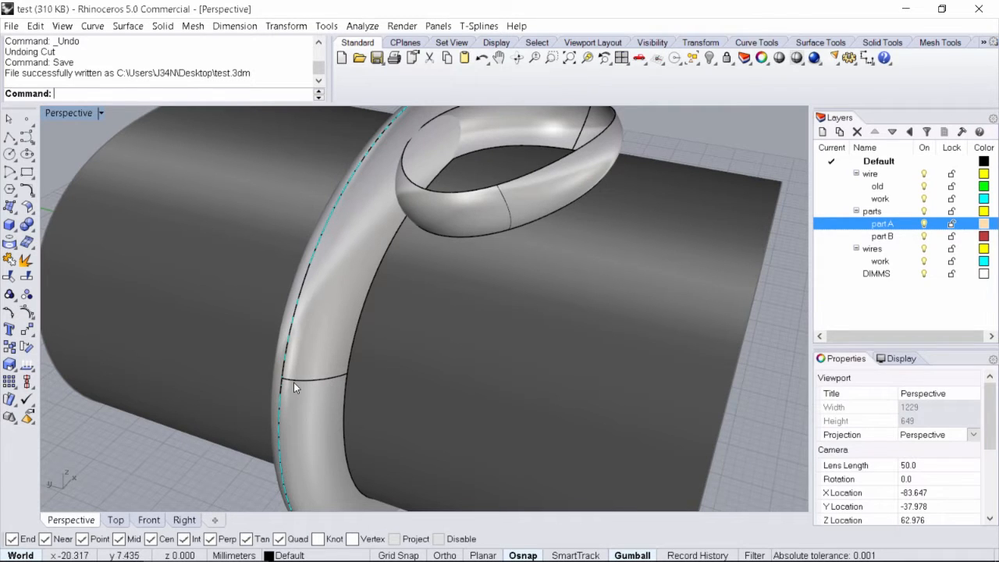
mouse_move(320, 374)
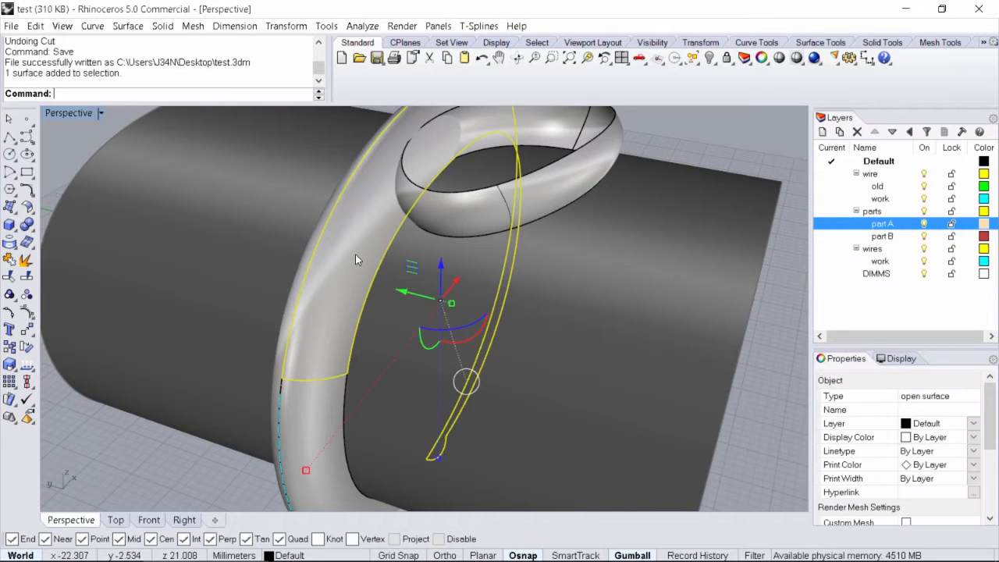
Orbit closer to inspect the loop, the gap and the band underside after the cut
drag(468, 312, 390, 320)
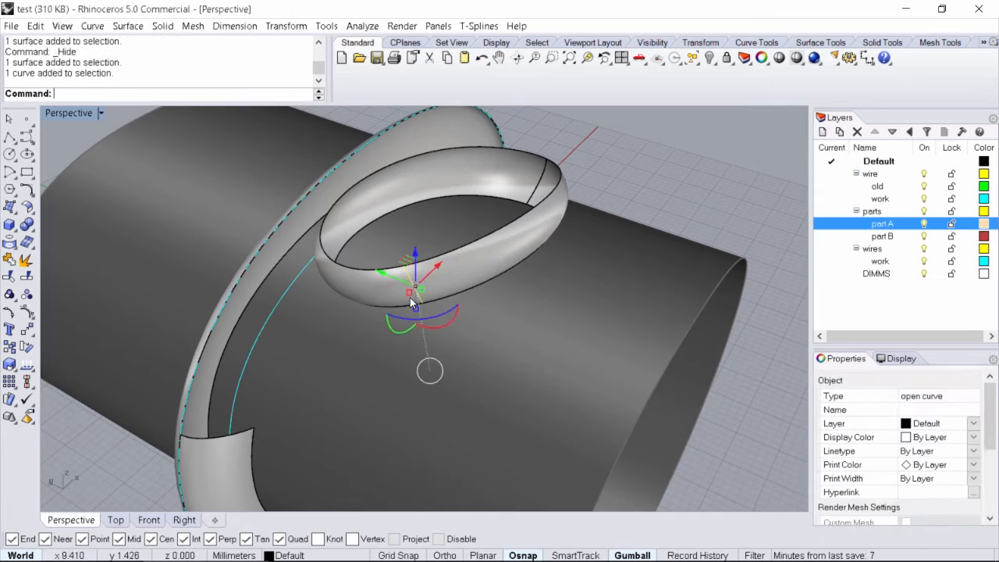
drag(414, 305, 562, 152)
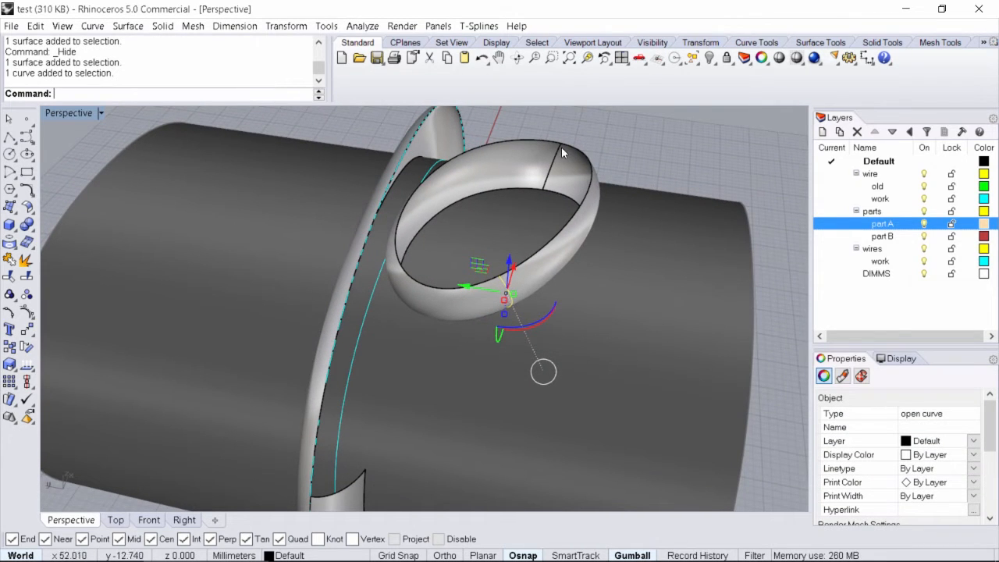
mouse_move(541, 256)
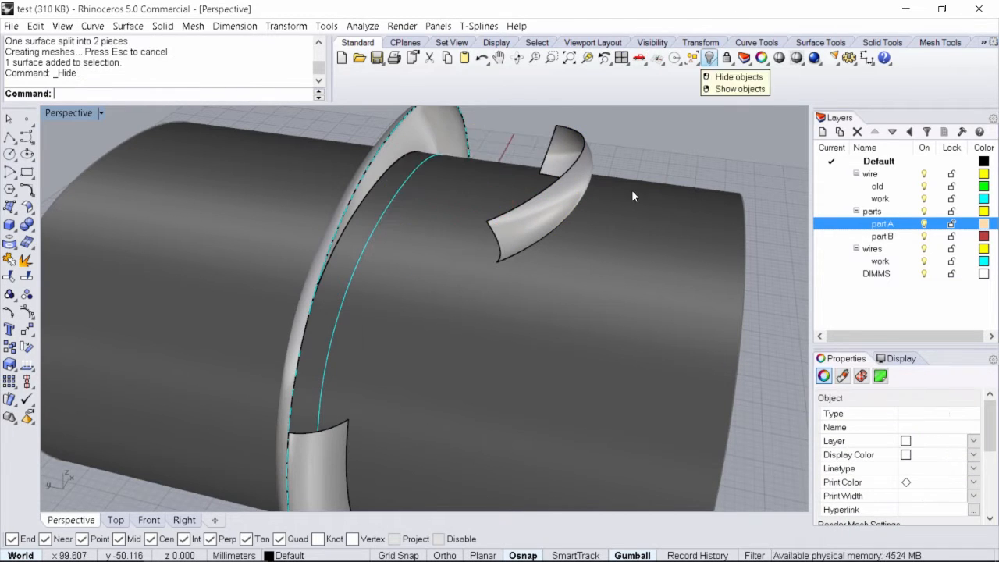
drag(633, 195, 362, 316)
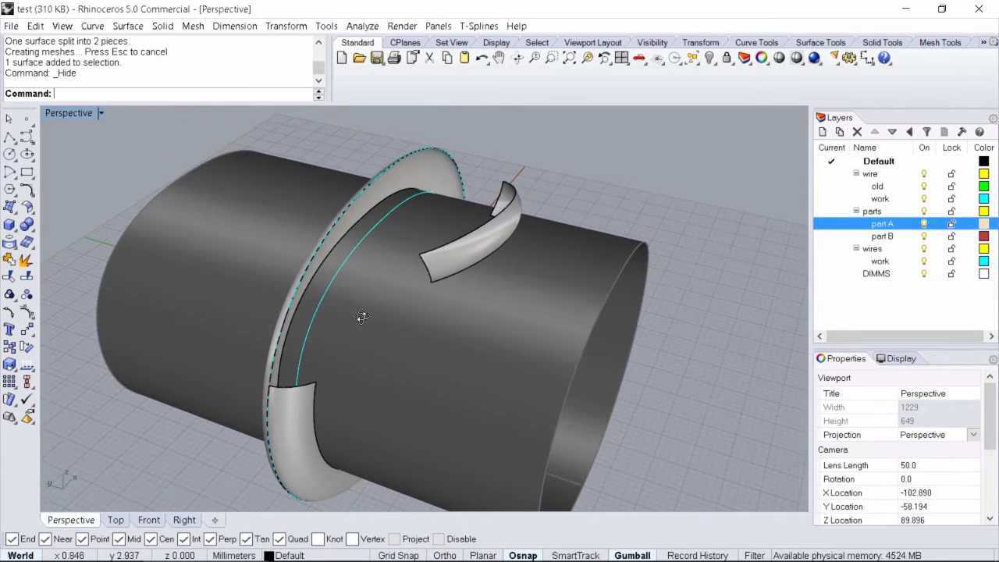
drag(361, 317, 385, 329)
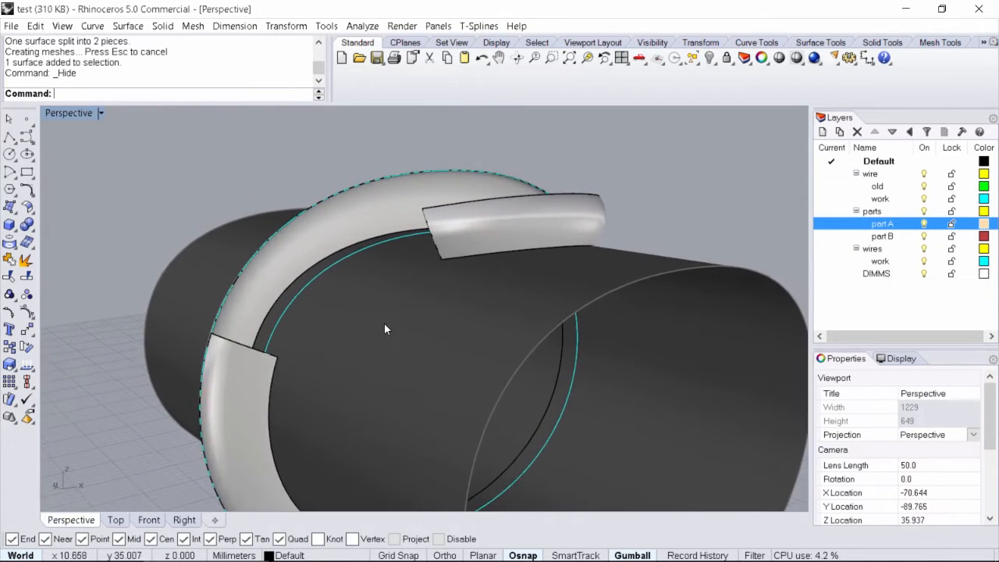
drag(382, 328, 498, 331)
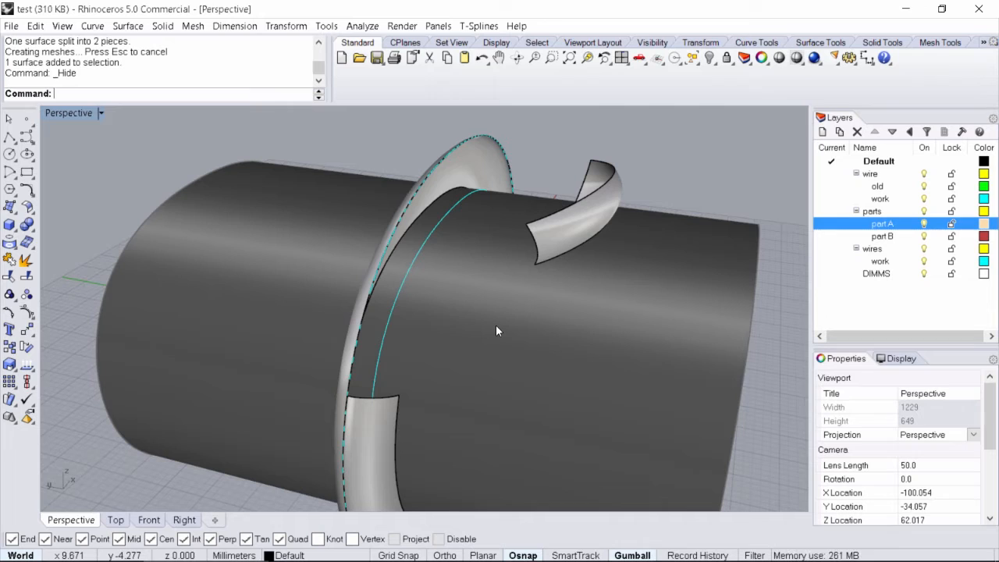
Start BlendSrf, pick the band's cut edge, and orbit to view the blend preview
text(Bln)
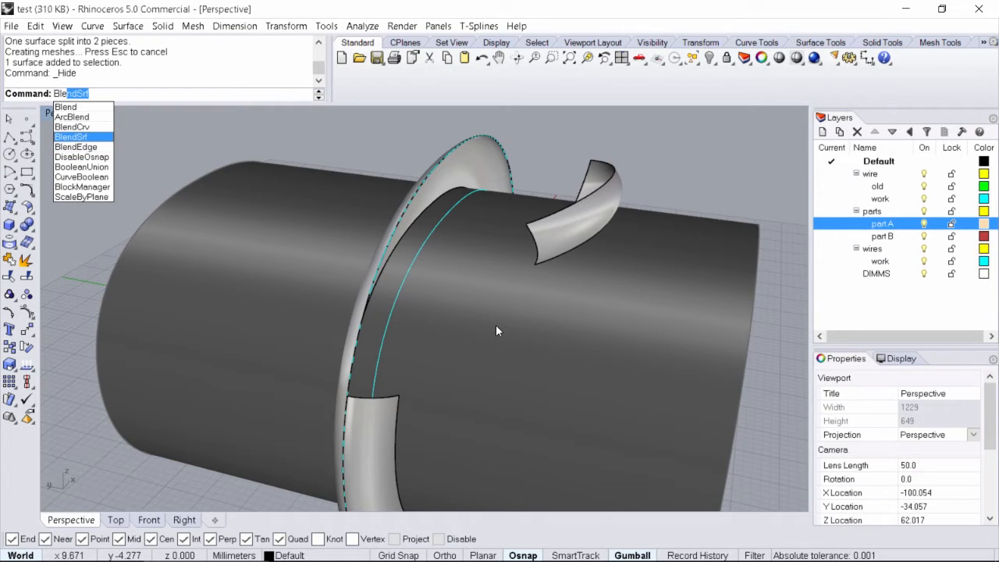
click(71, 137)
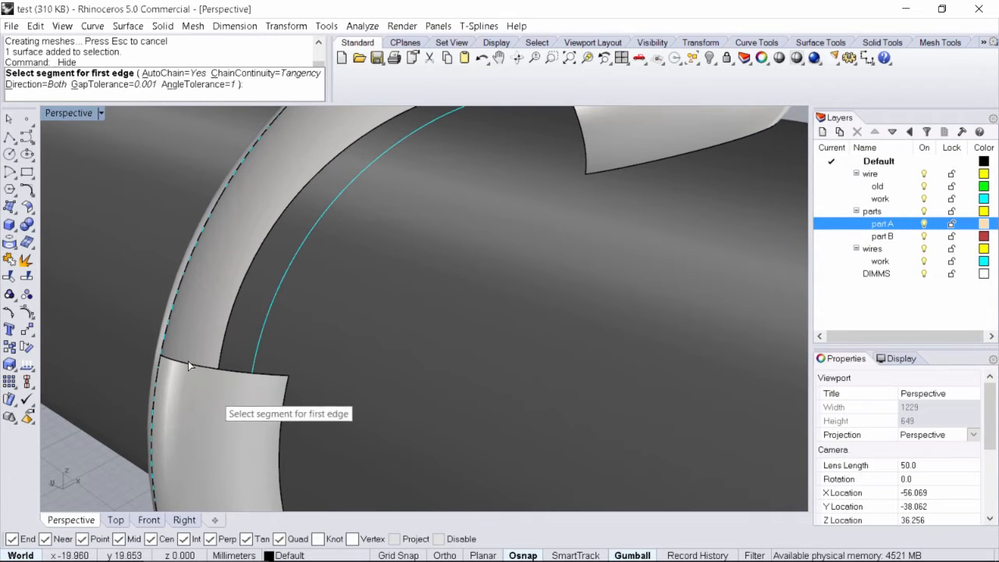
drag(191, 366, 449, 256)
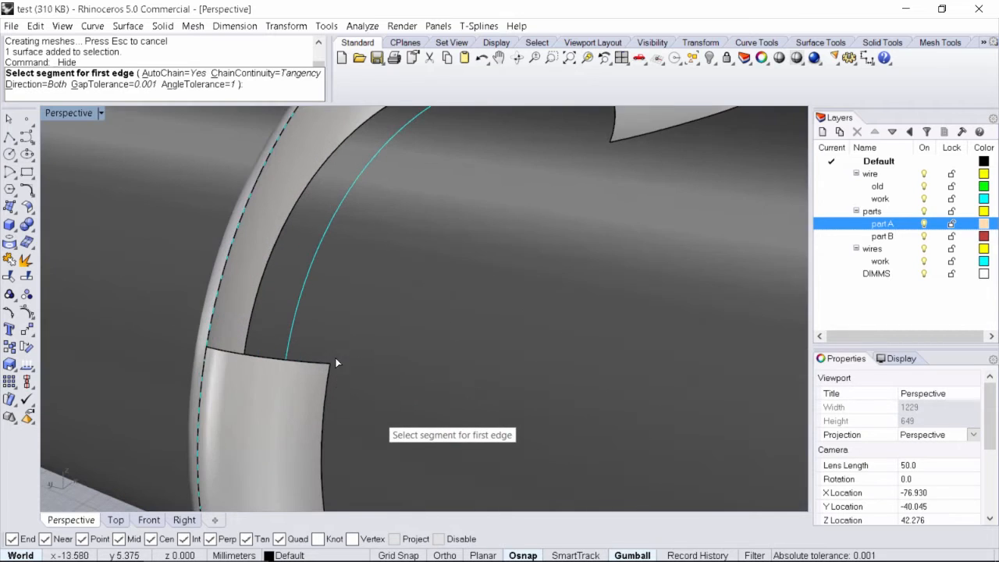
click(285, 355)
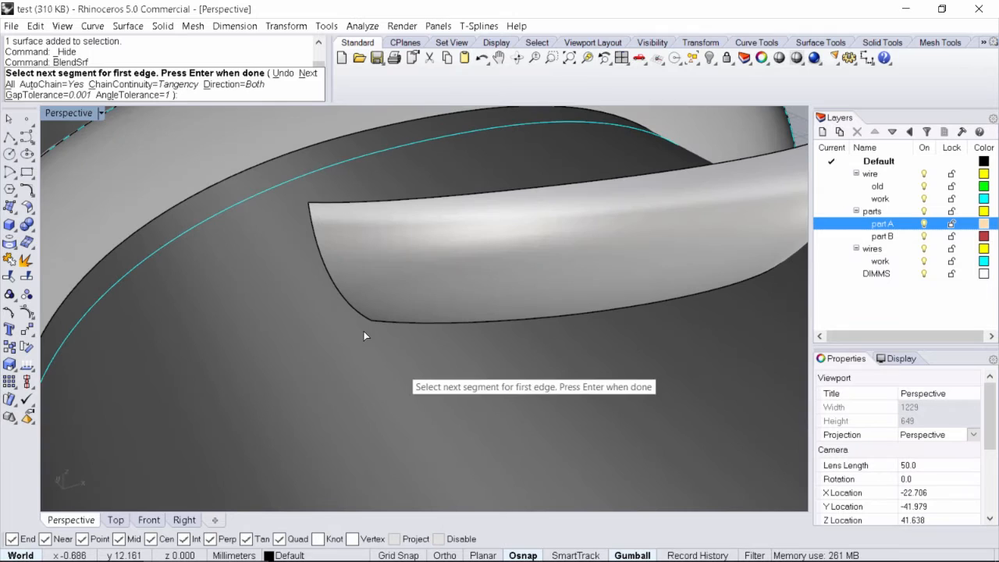
mouse_move(363, 320)
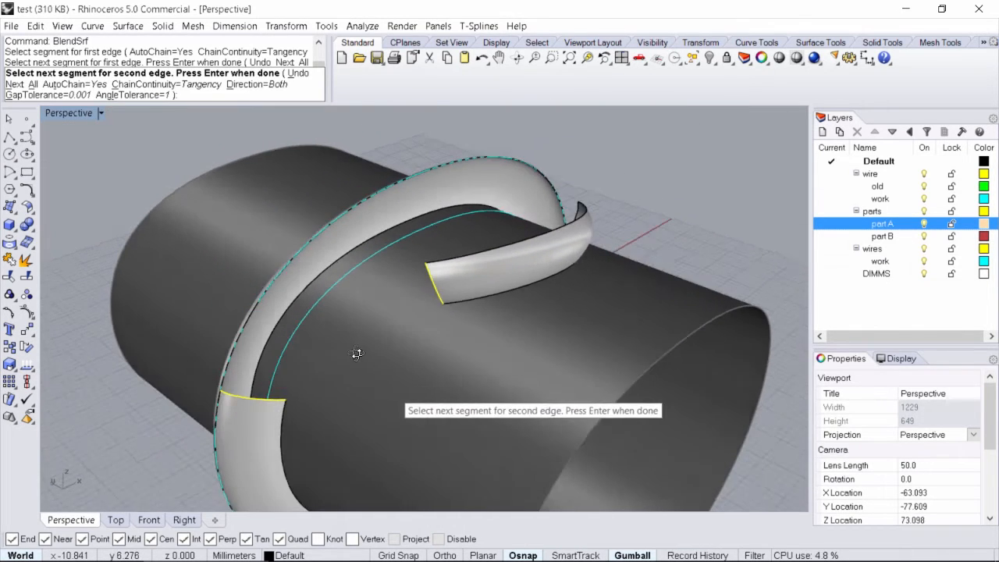
drag(356, 355, 427, 394)
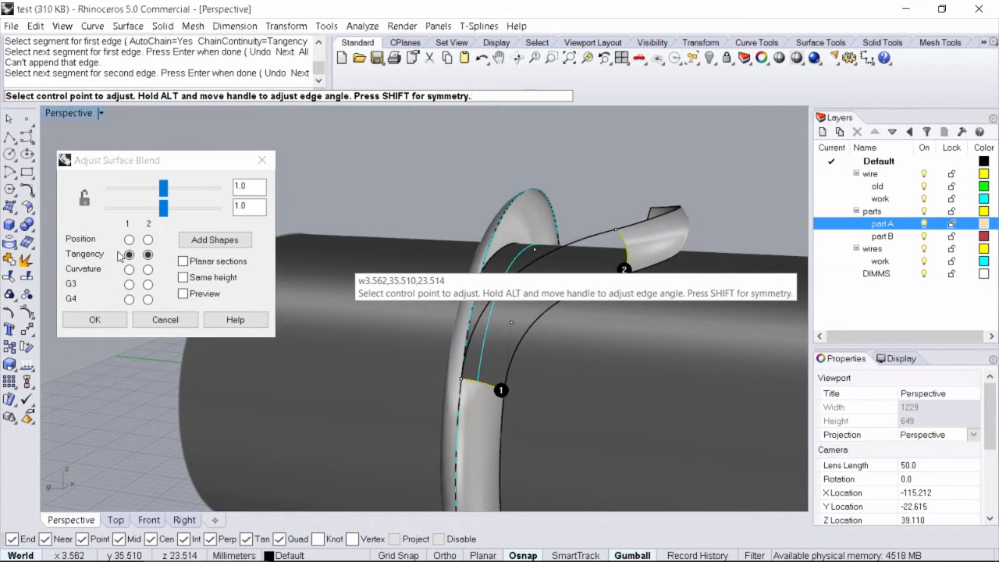
Set continuity for both blend ends and tune the first edge's bulge
click(129, 268)
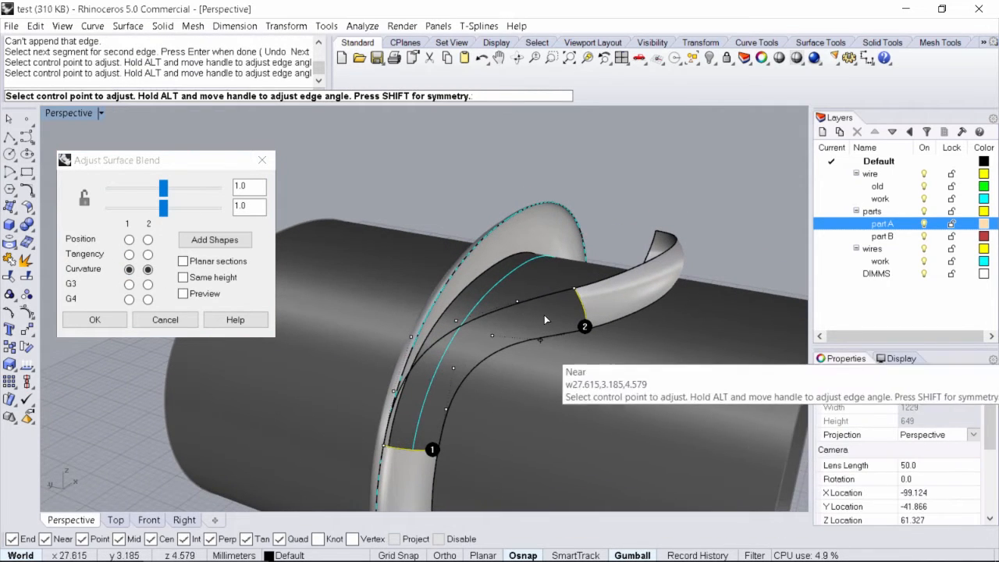
mouse_move(570, 348)
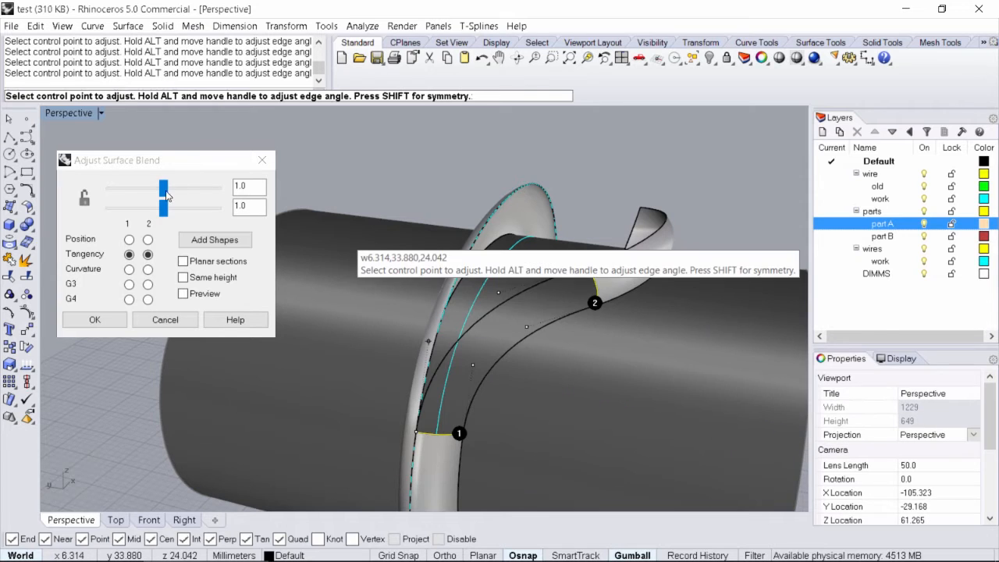
drag(163, 186, 168, 185)
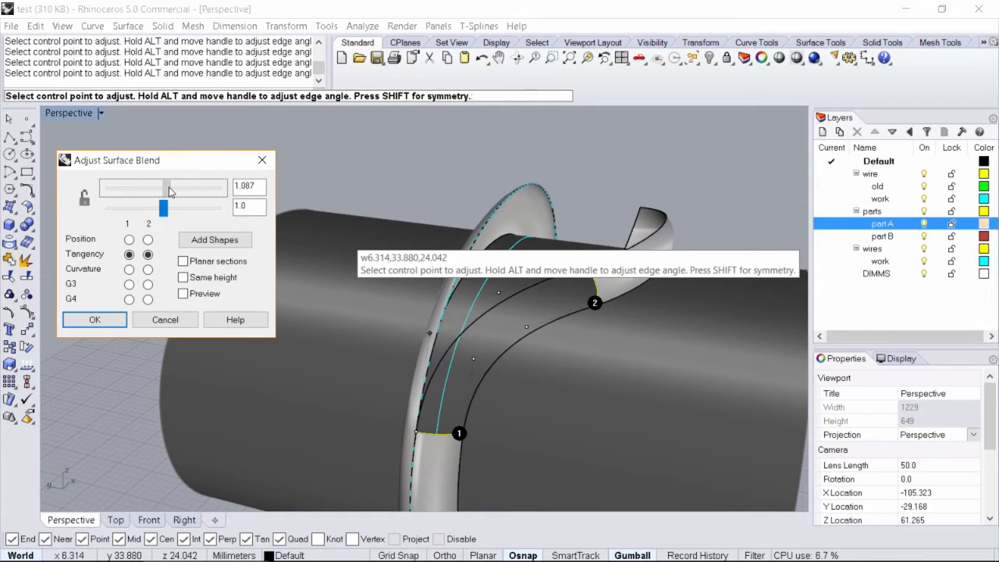
drag(163, 186, 173, 186)
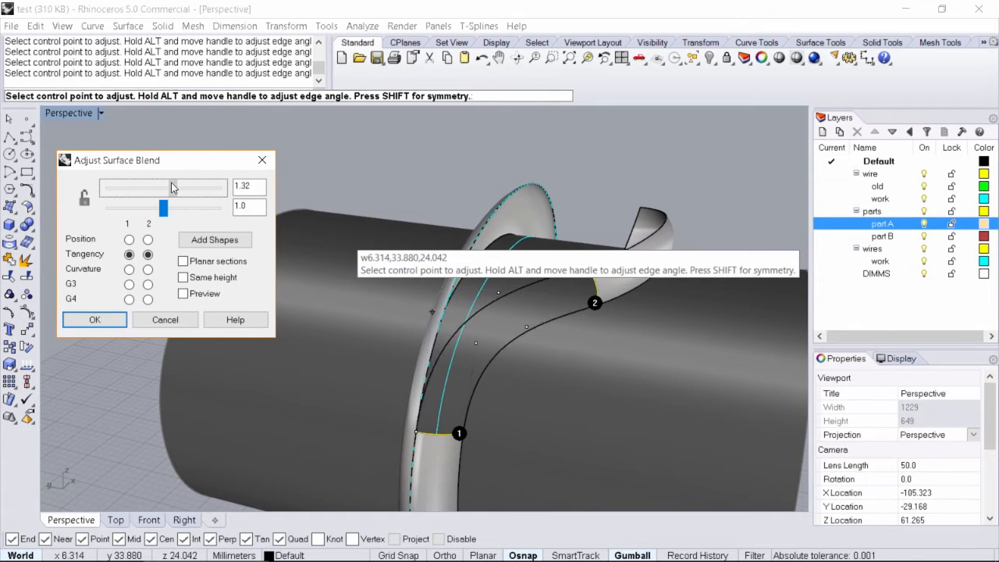
drag(163, 186, 166, 186)
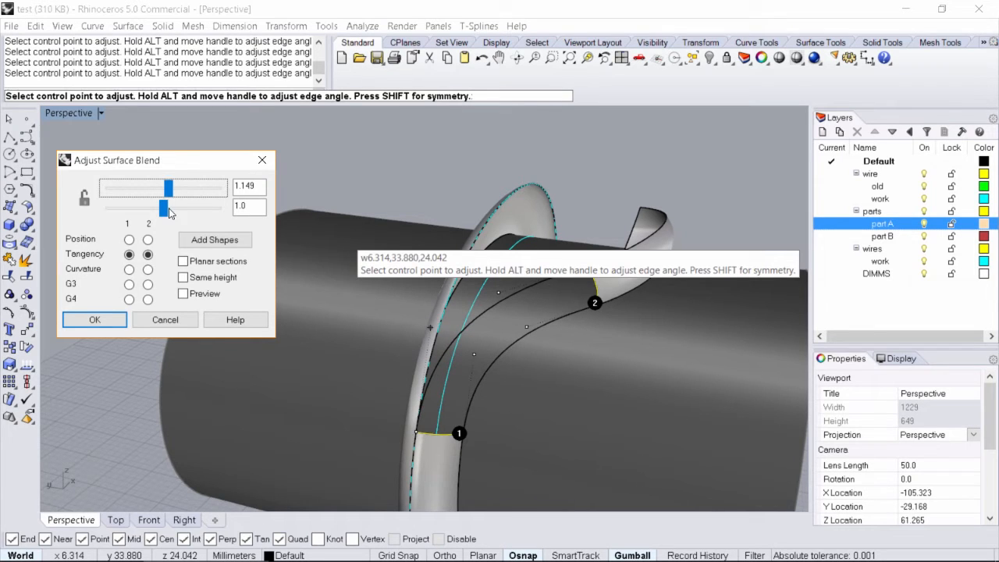
Fine-tune the second edge's bulge and reset the bulge value to 1.0
drag(162, 208, 139, 208)
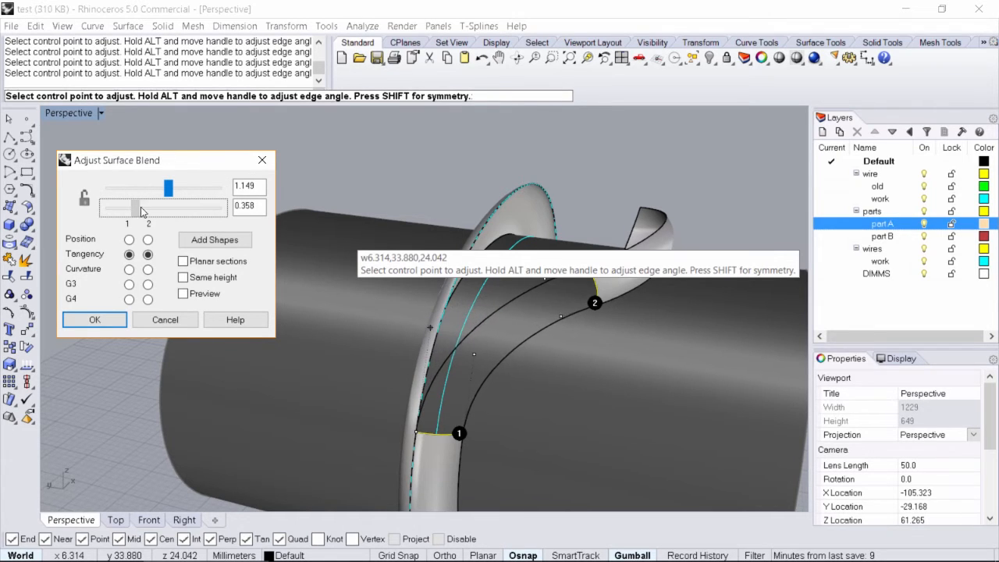
drag(113, 207, 168, 207)
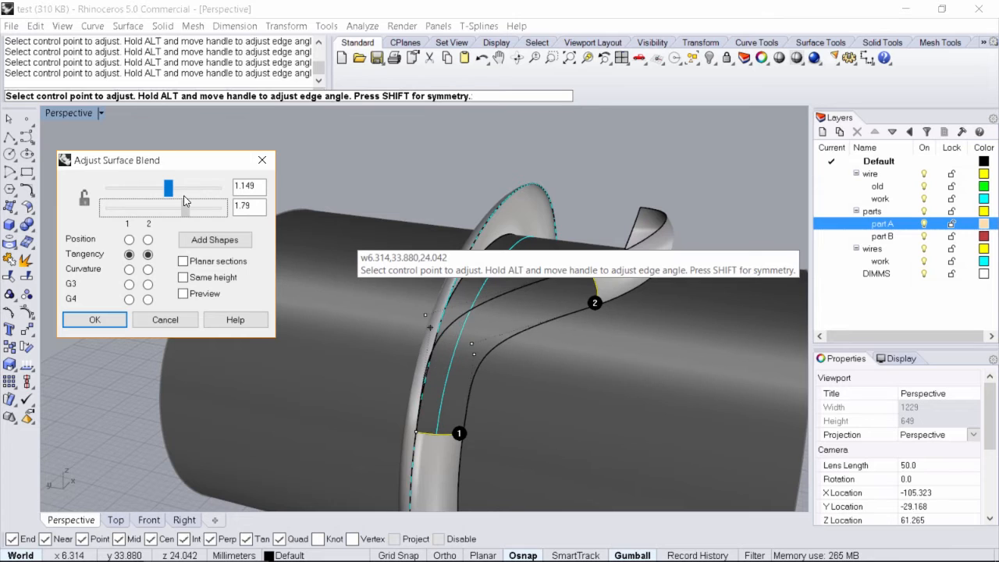
drag(187, 206, 141, 206)
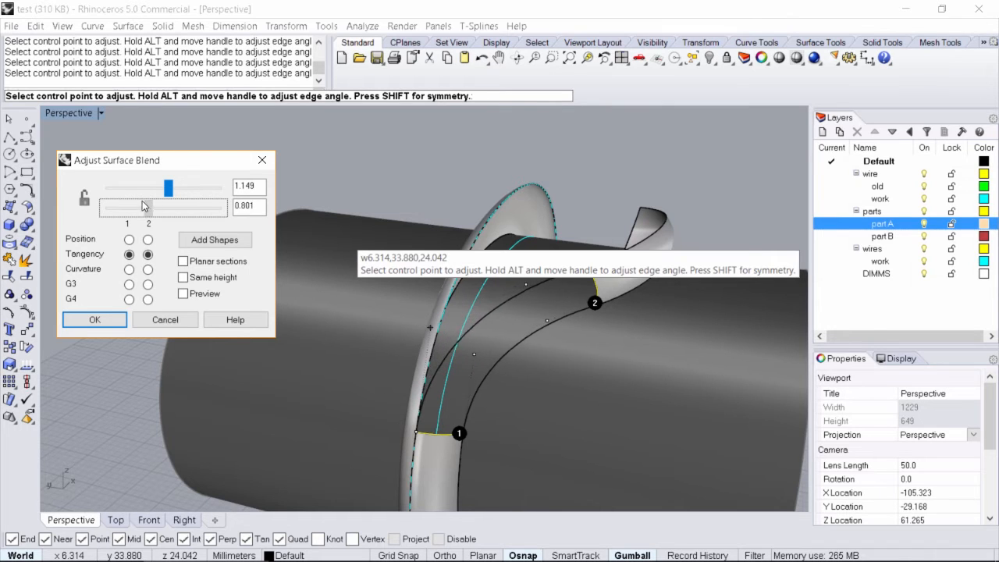
drag(167, 206, 148, 206)
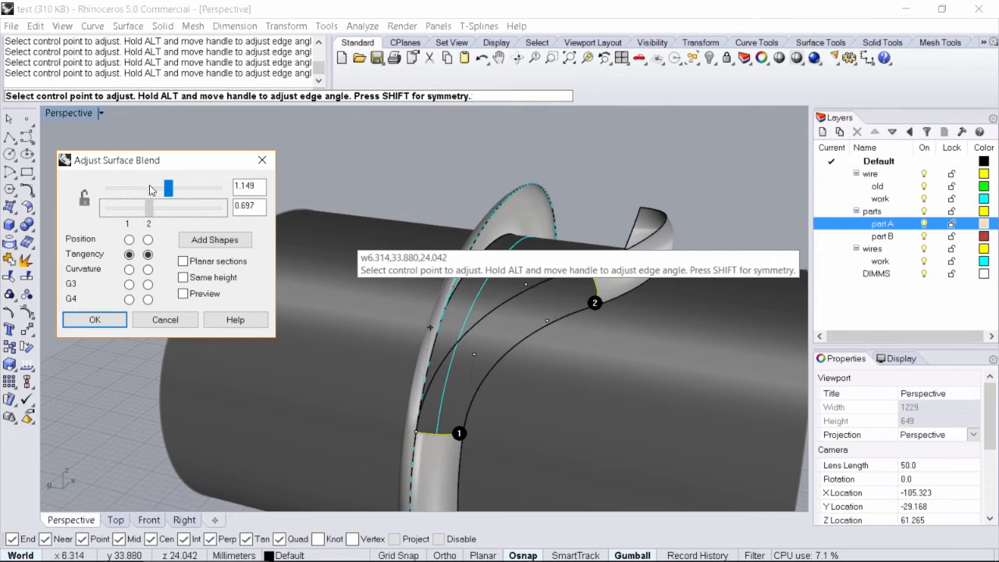
drag(148, 207, 160, 207)
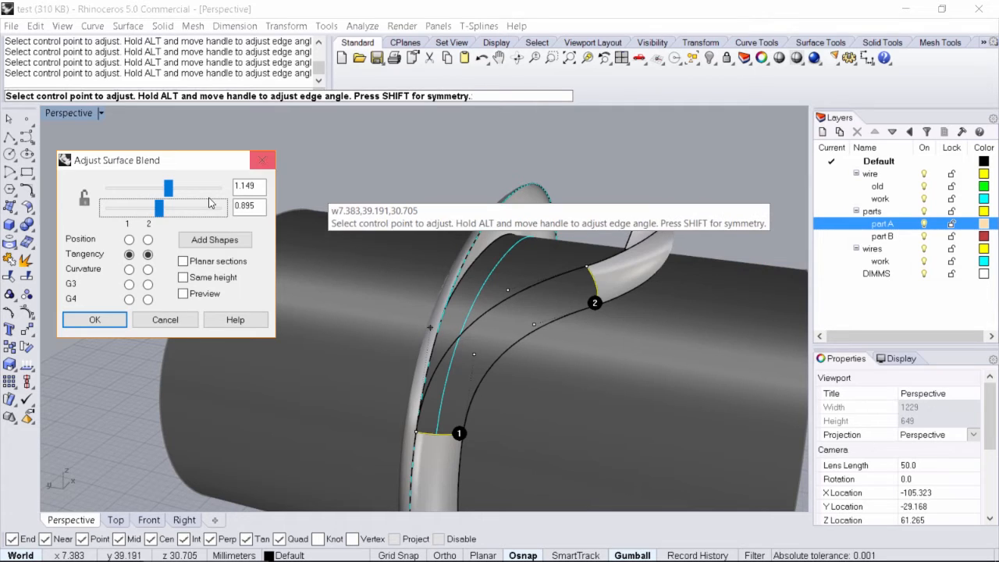
triple_click(248, 186)
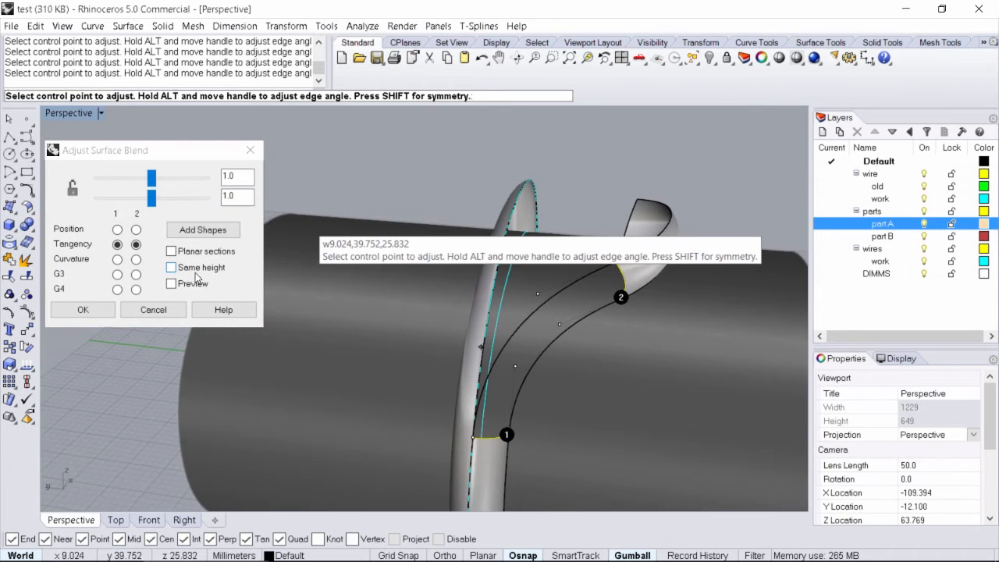
Preview the blend surface, orbit to inspect it, and accept it
click(171, 284)
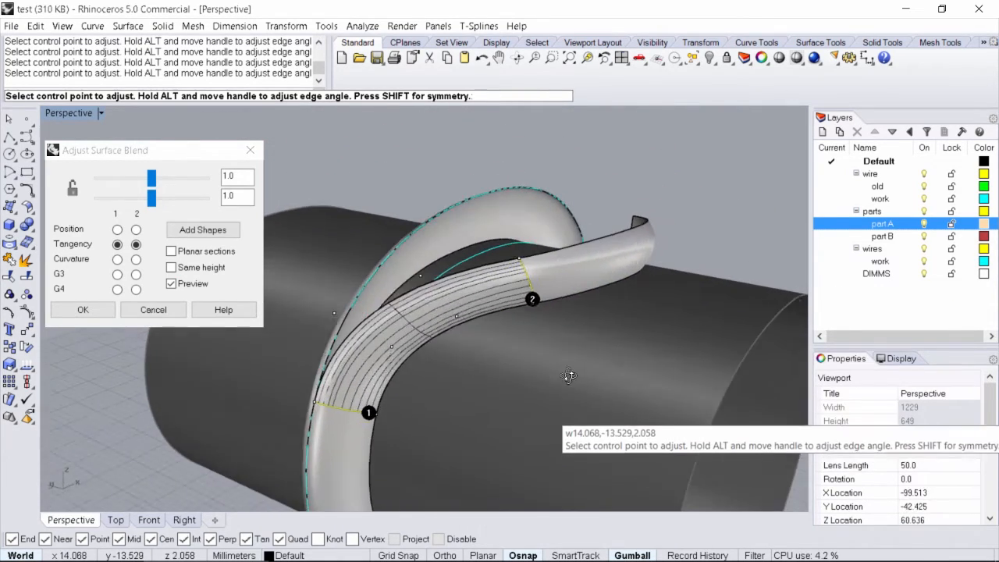
drag(570, 376, 534, 334)
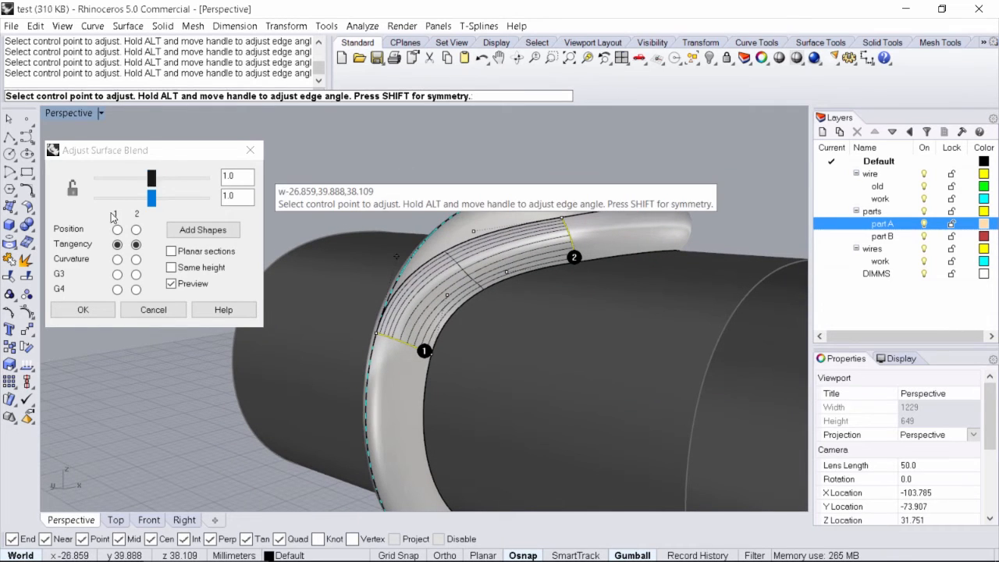
click(82, 309)
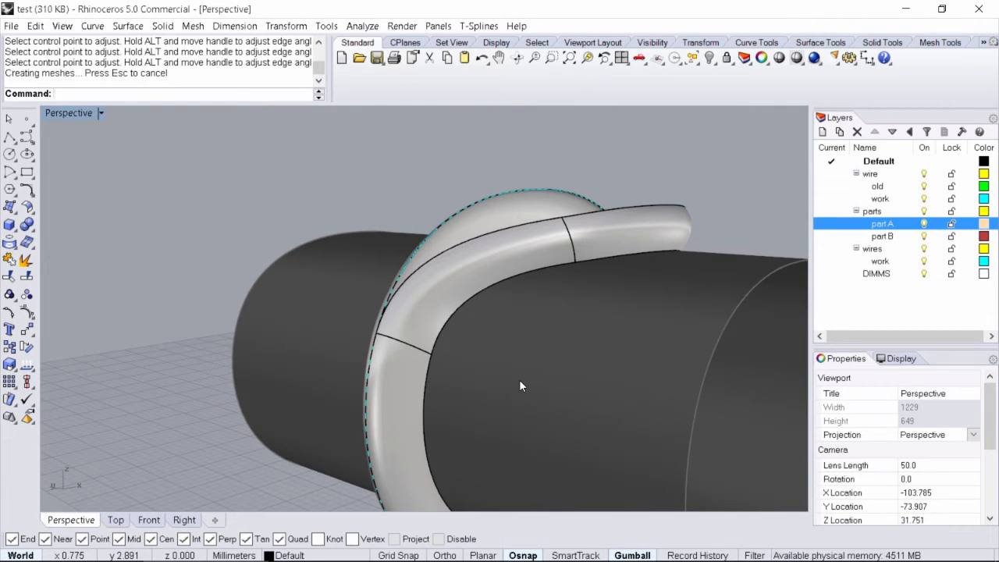
Switch the Perspective viewport to Rendered display mode
drag(522, 386, 254, 365)
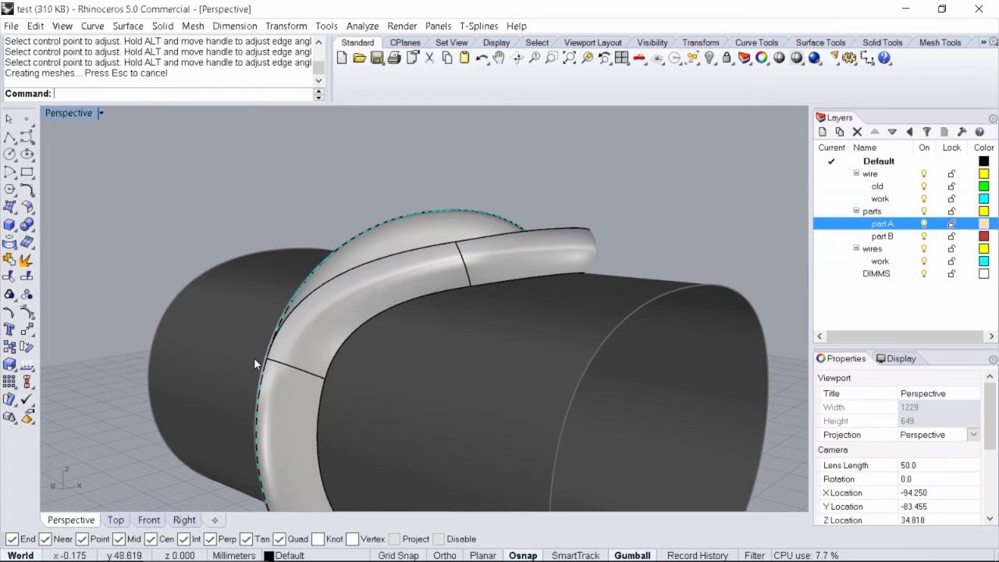
click(100, 112)
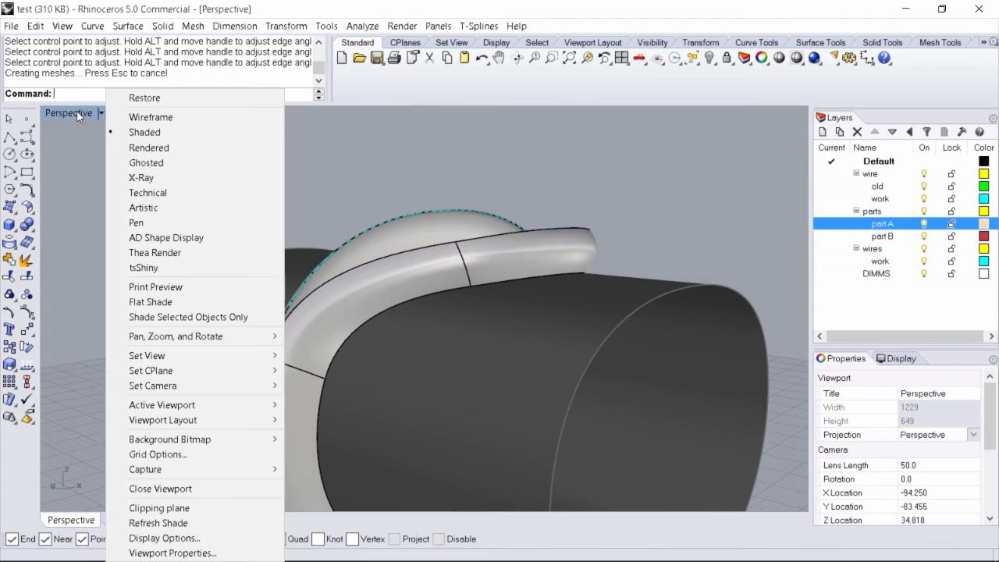
click(148, 148)
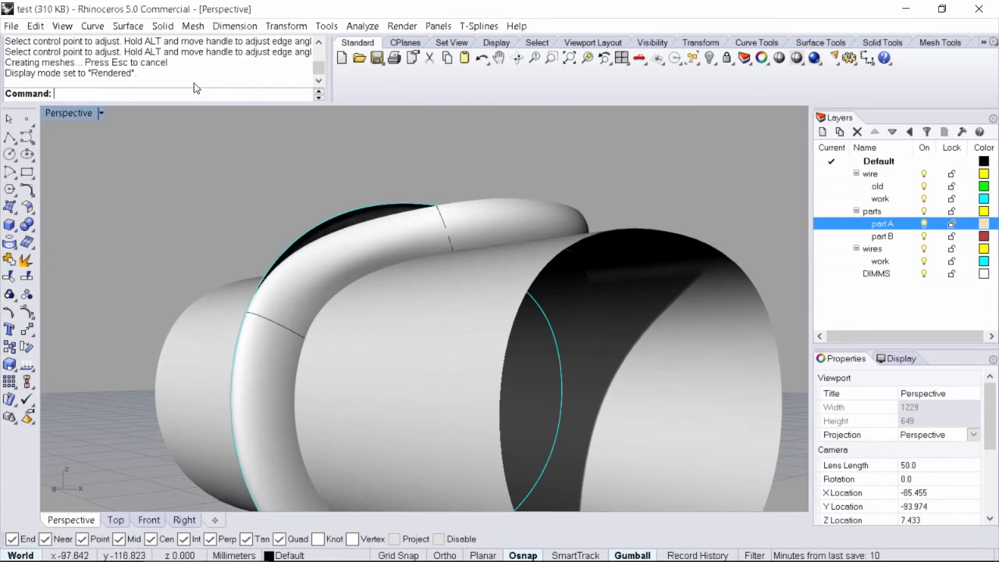
mouse_move(304, 324)
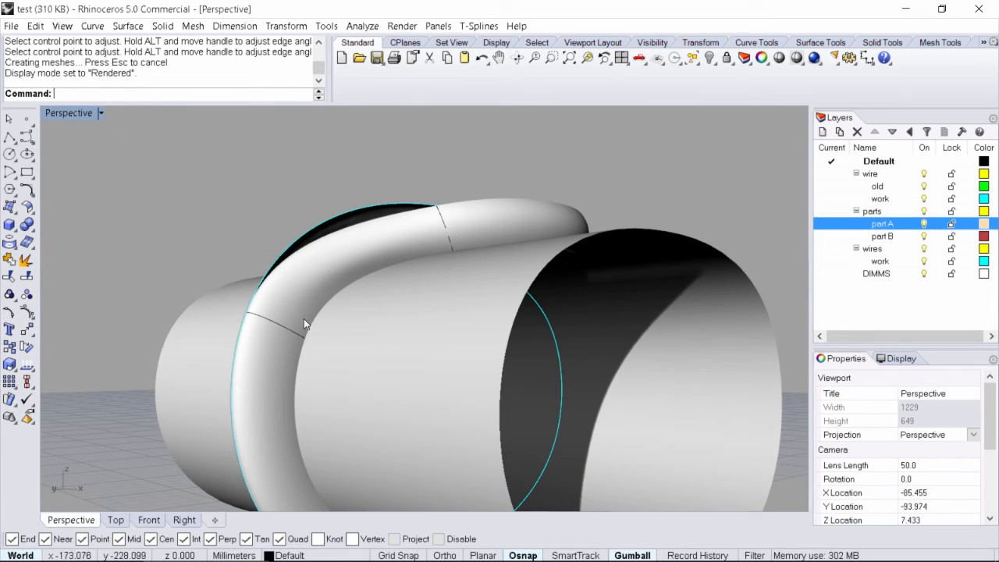
Hide two unneeded objects and orbit to view the rendered loop from several angles
click(276, 326)
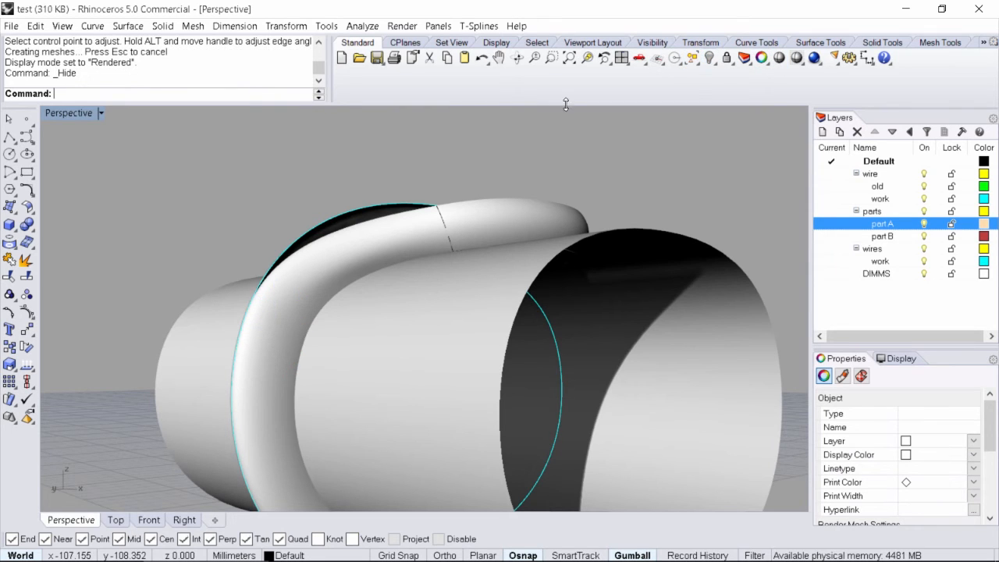
click(441, 227)
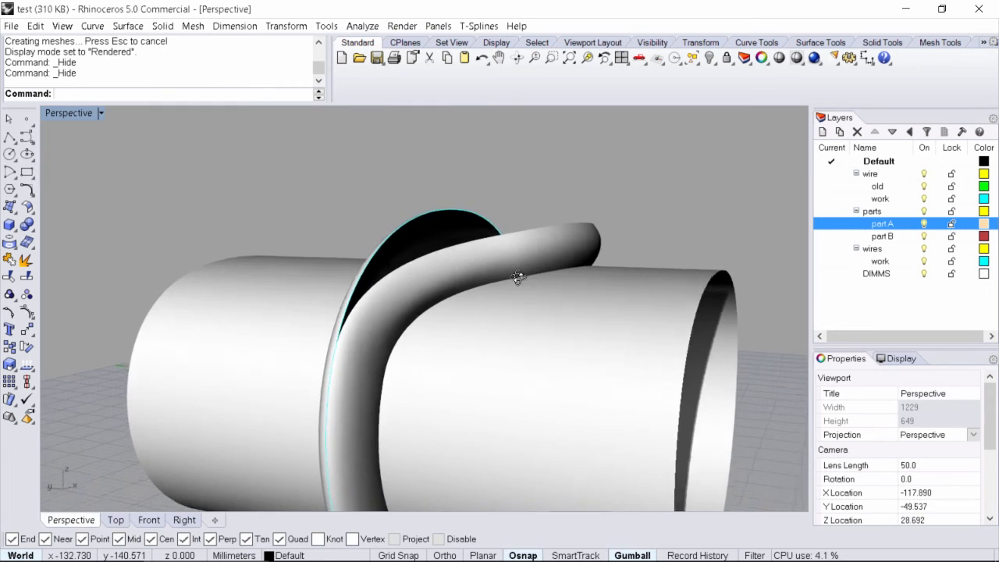
drag(515, 277, 562, 230)
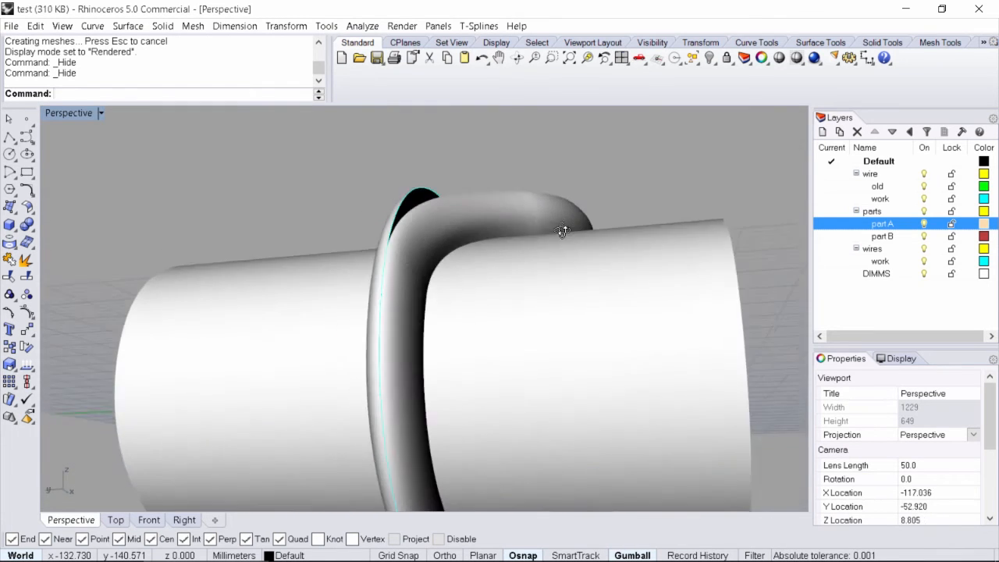
drag(562, 231, 512, 274)
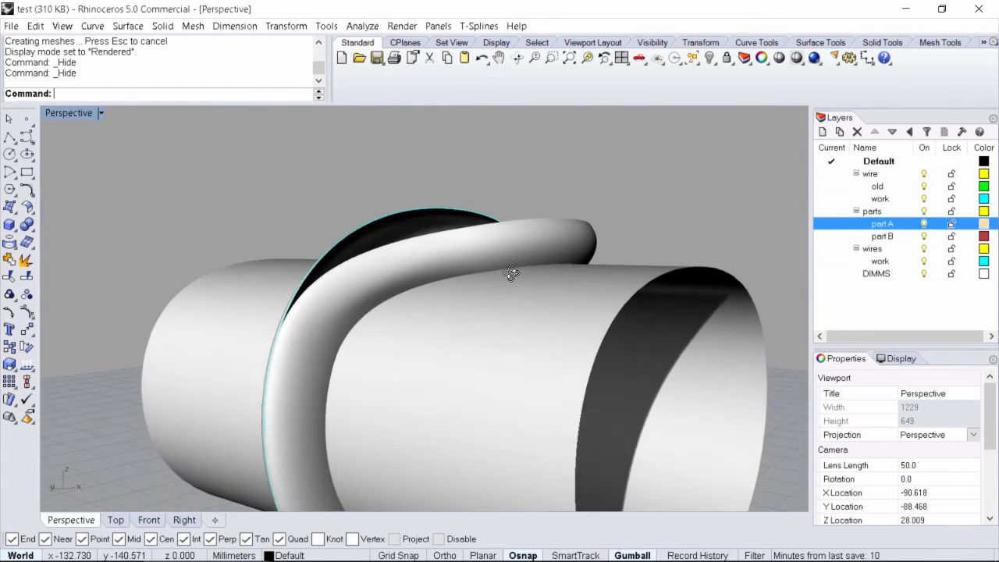
drag(512, 273, 442, 282)
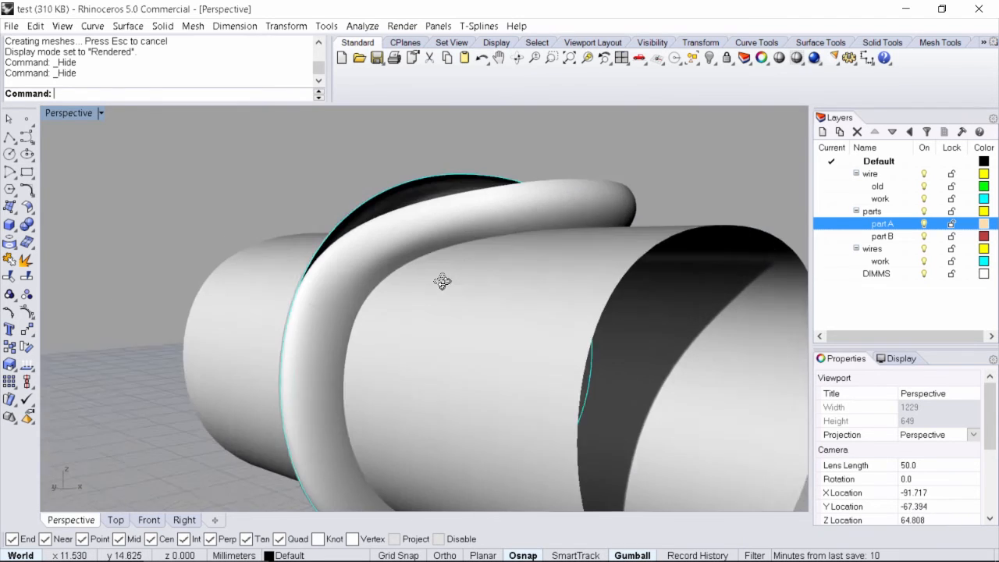
drag(442, 281, 442, 332)
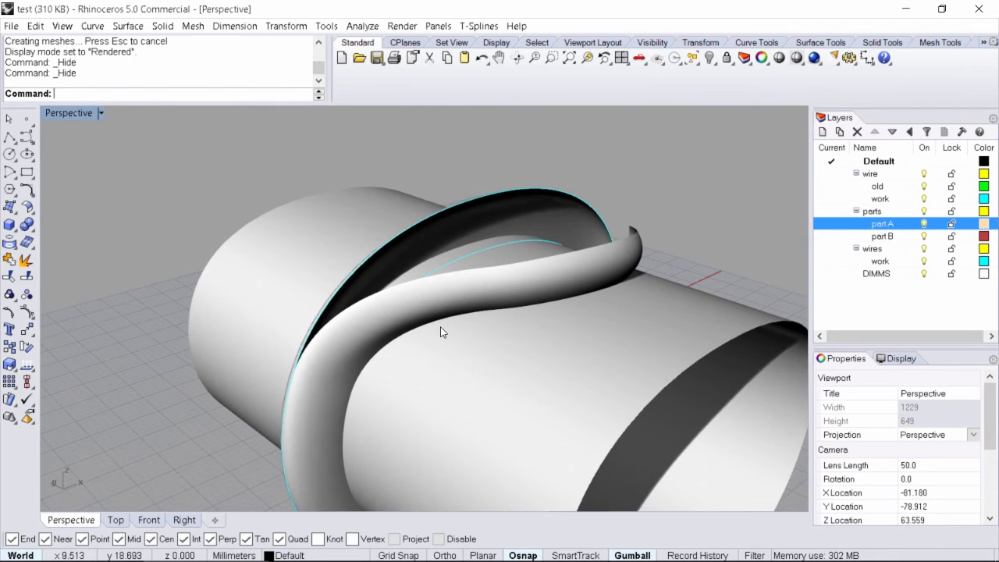